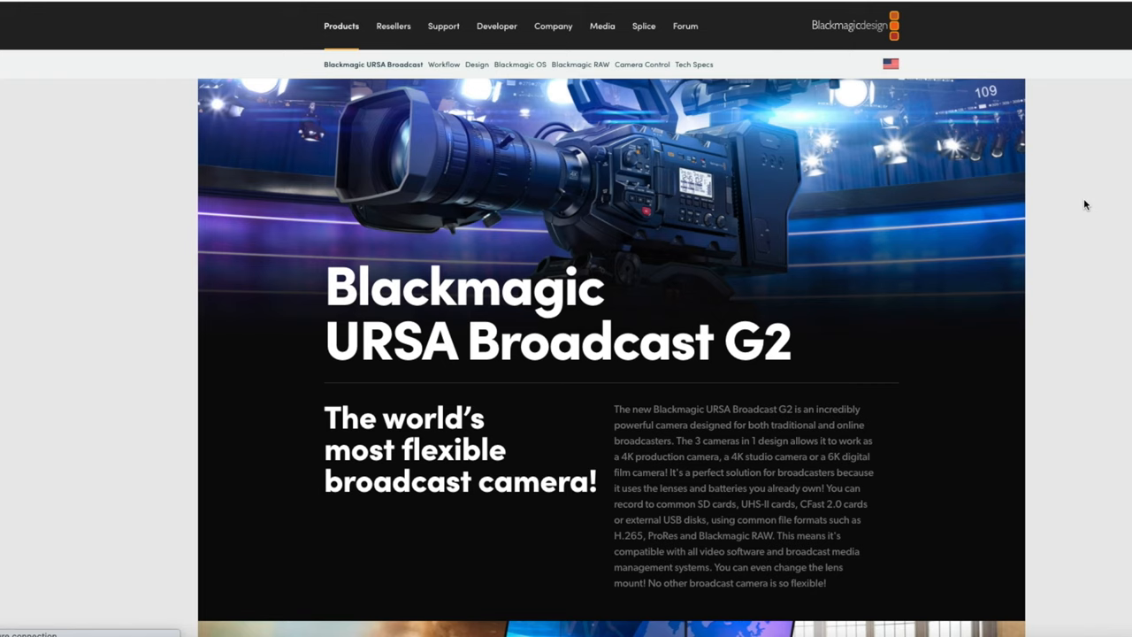
# Scroll the URSA Broadcast G2 page down to the Generation 5 Color Science section with Download RAW Clip links
pyautogui.scroll(-3)
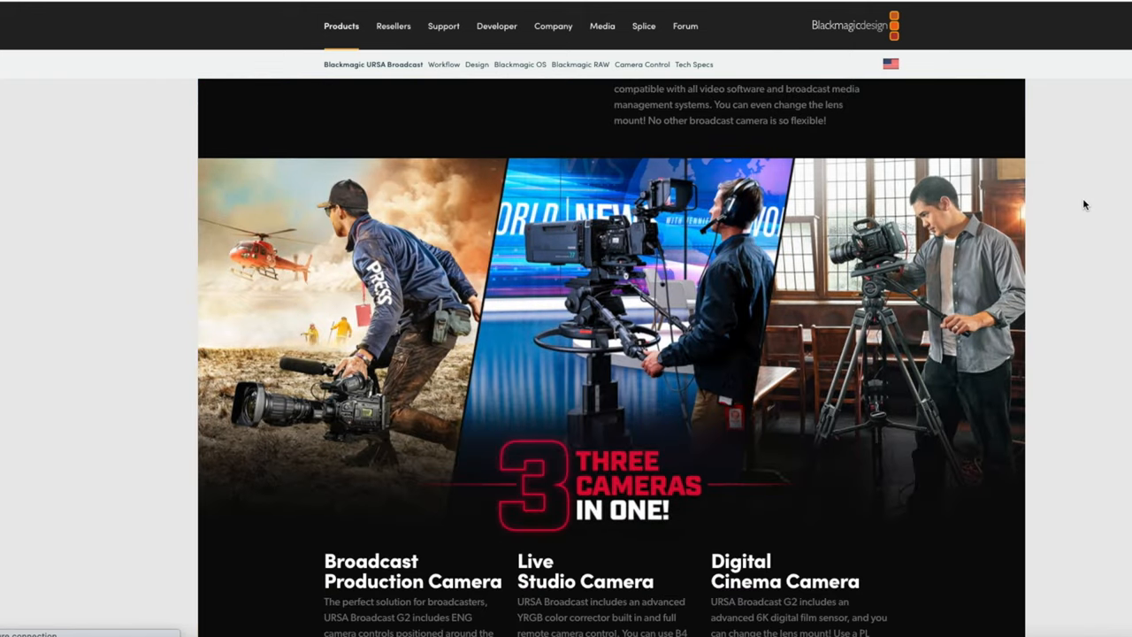
pyautogui.scroll(-3)
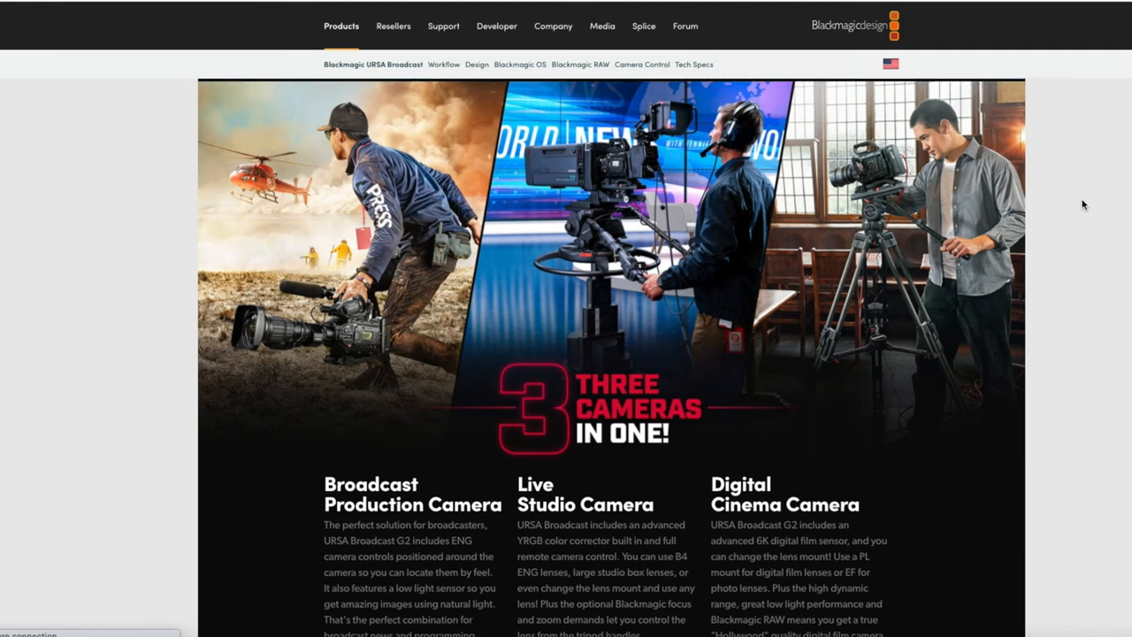
pyautogui.scroll(-3)
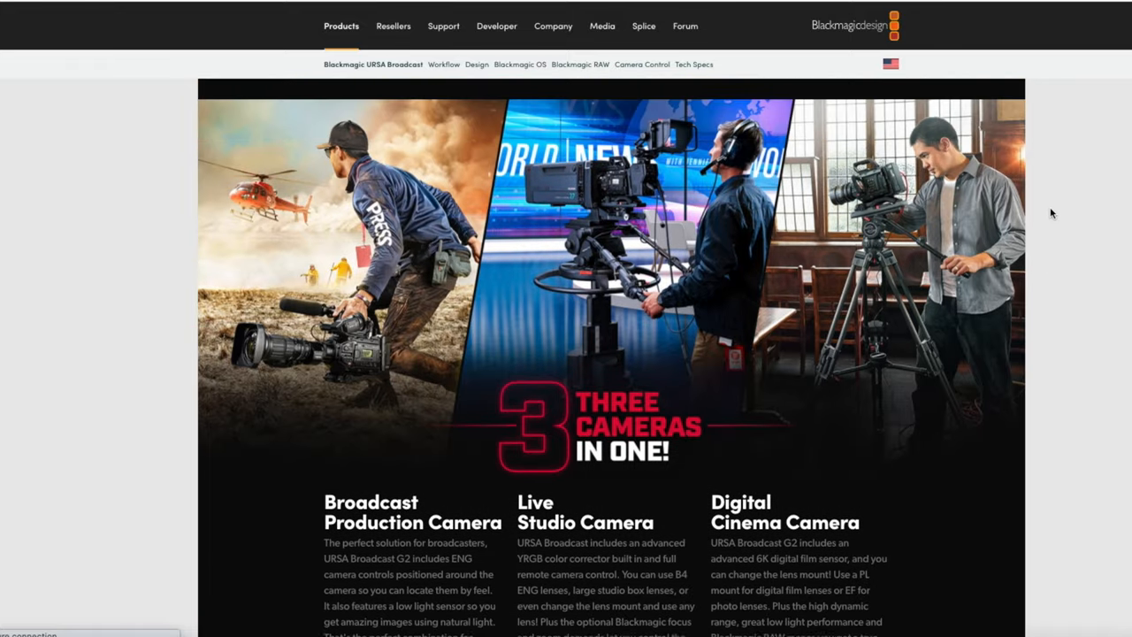
pyautogui.scroll(-3)
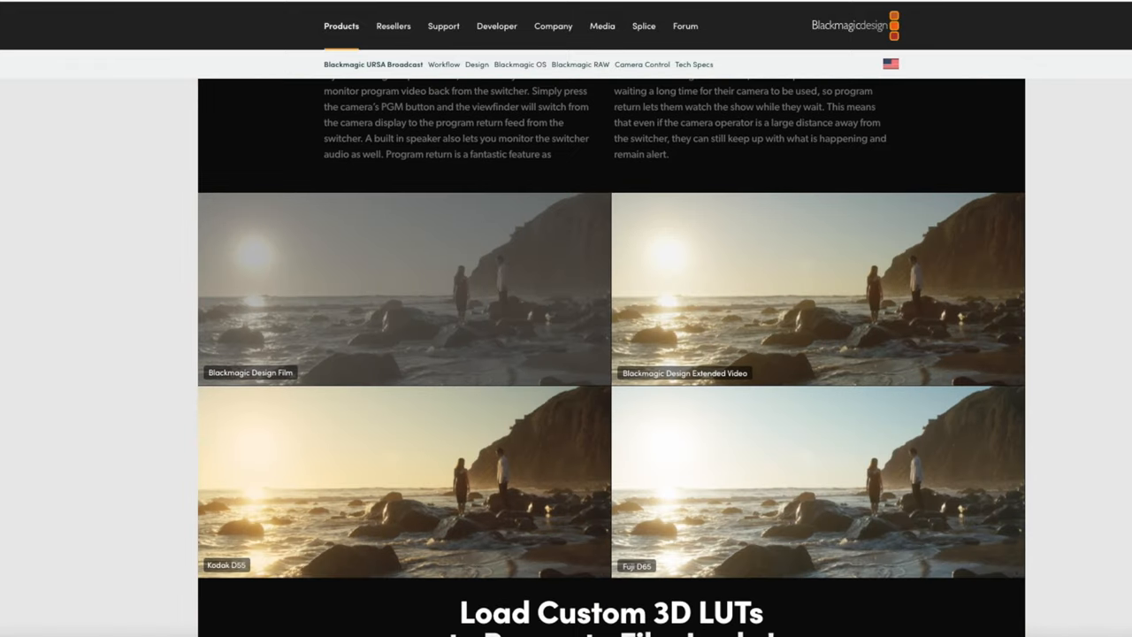
pyautogui.scroll(-3)
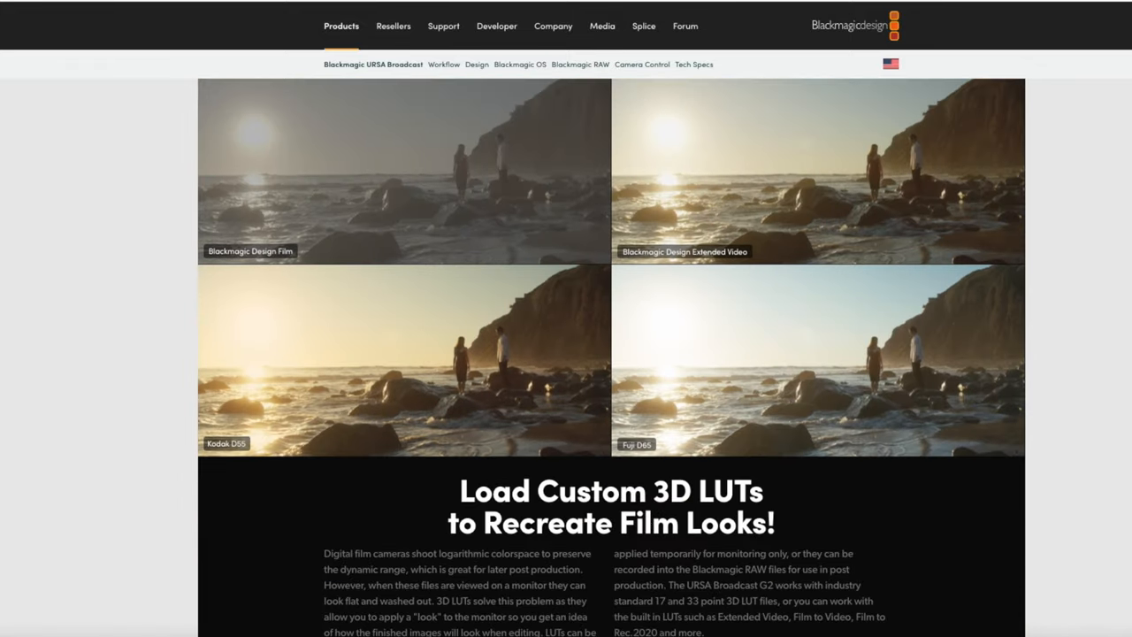
pyautogui.scroll(-3)
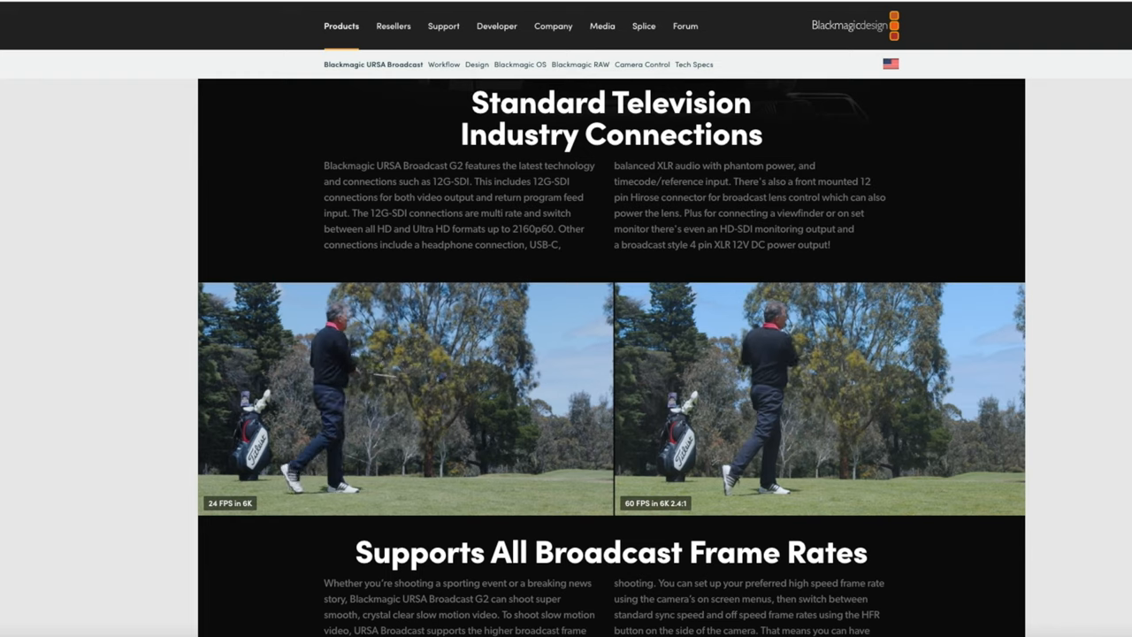
pyautogui.scroll(-3)
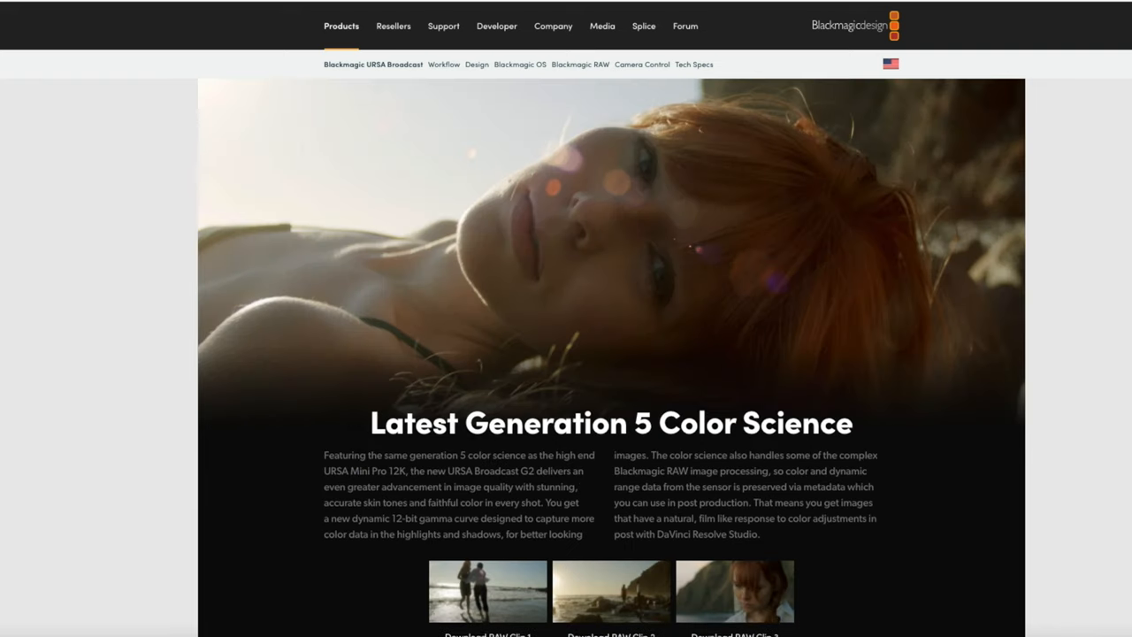
pyautogui.scroll(-3)
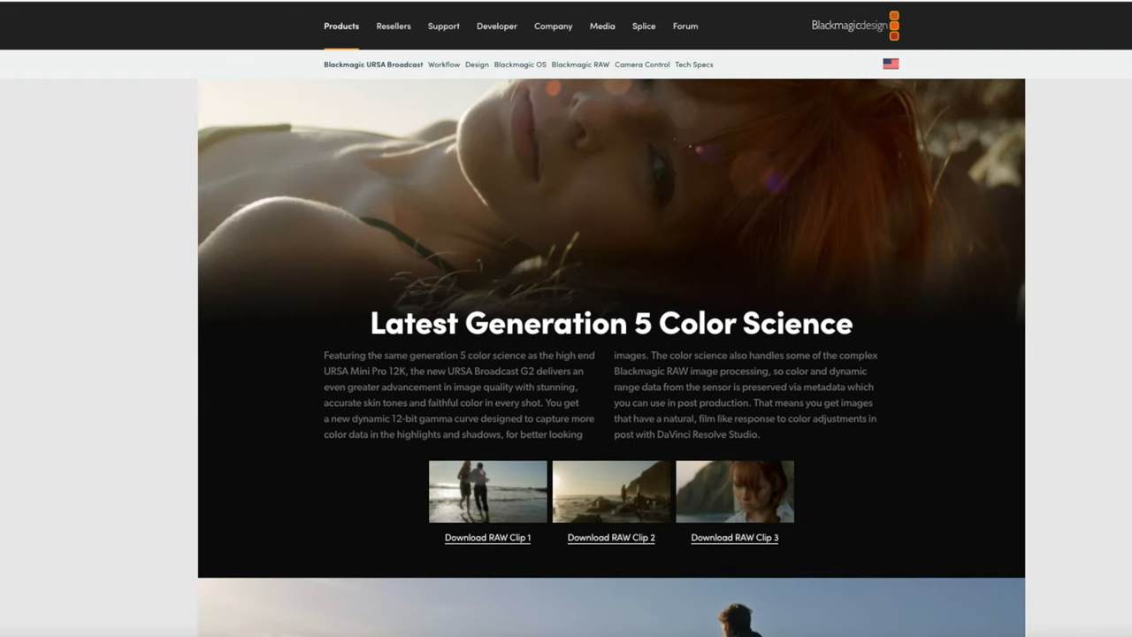
pyautogui.scroll(-3)
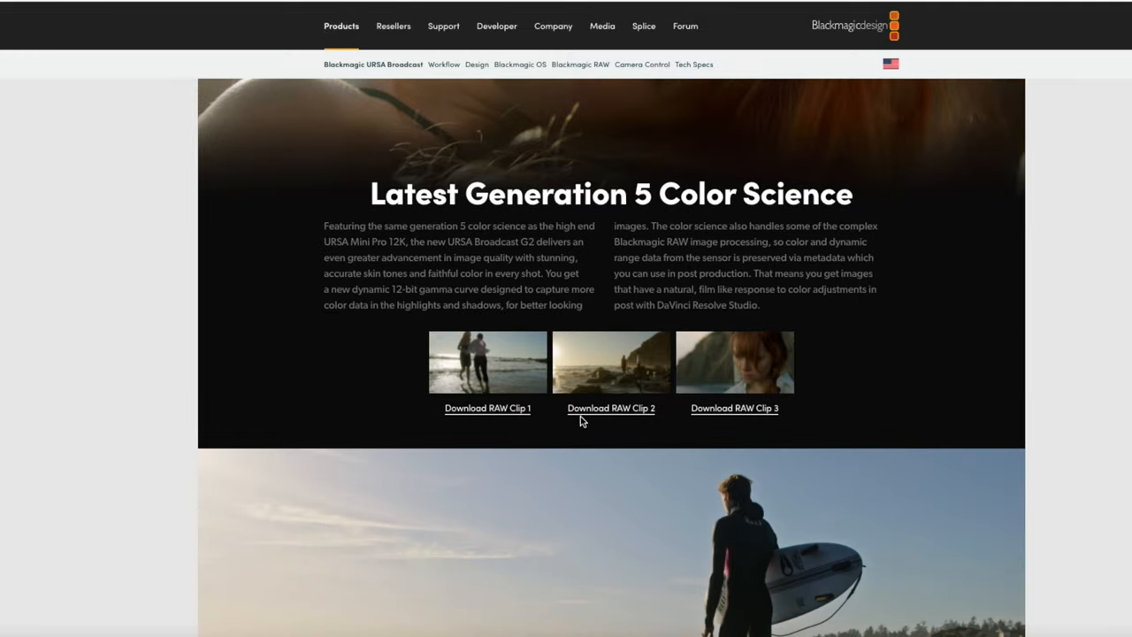
pyautogui.moveTo(506, 412)
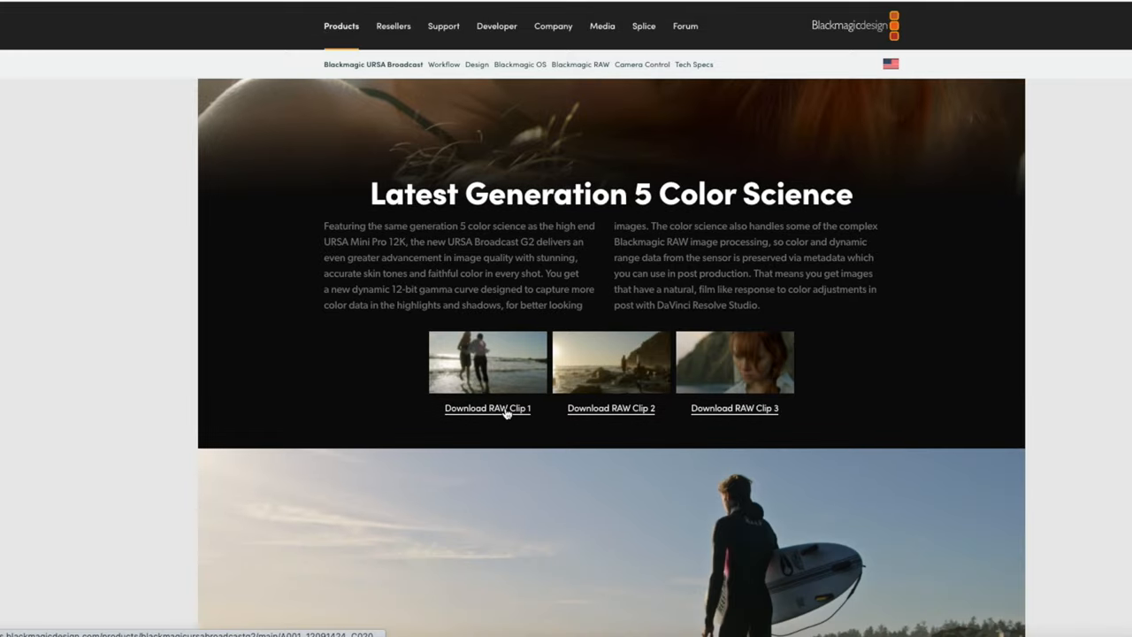
pyautogui.moveTo(510, 414)
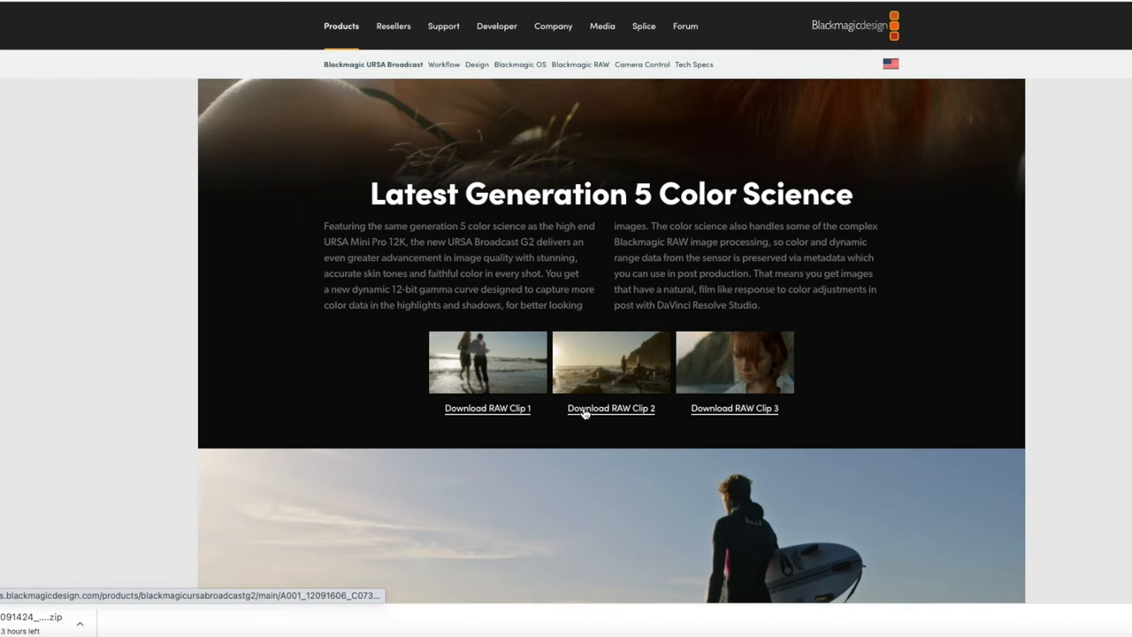
pyautogui.moveTo(641, 416)
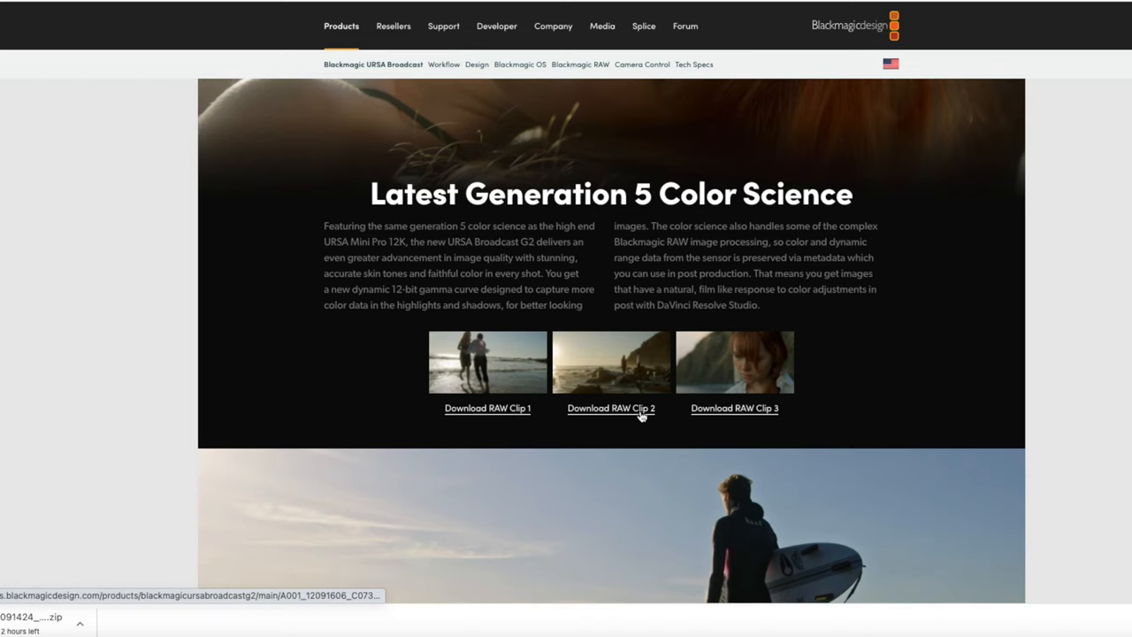
pyautogui.moveTo(847, 378)
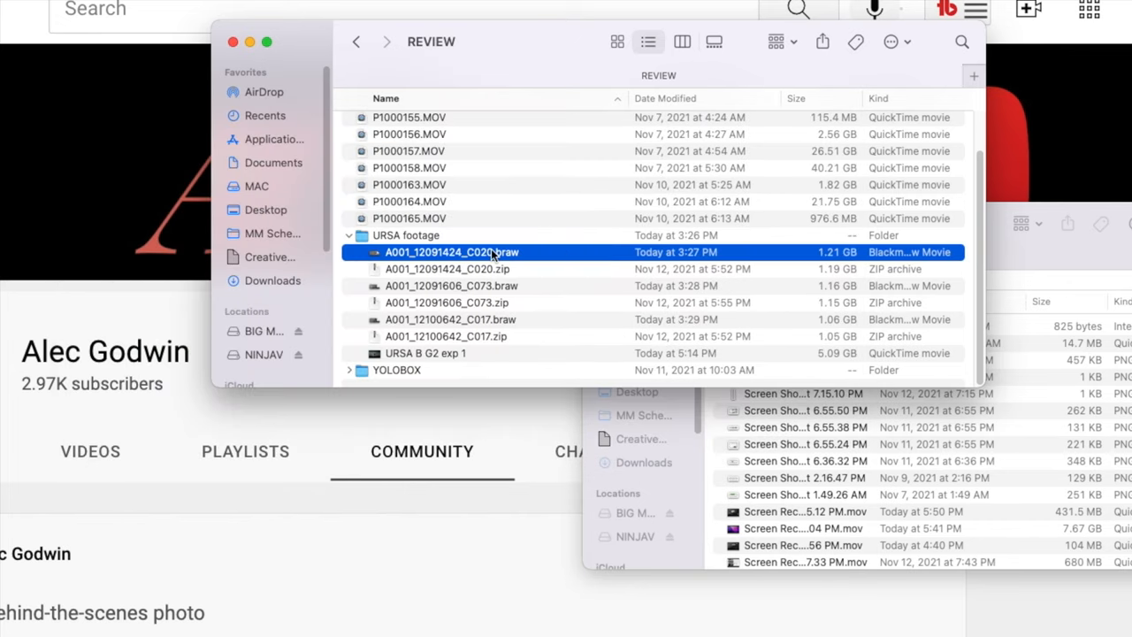
# Show Get Info for A001_12091424_C020.braw and highlight its 6144 x 2560 resolution
pyautogui.rightClick(451, 251)
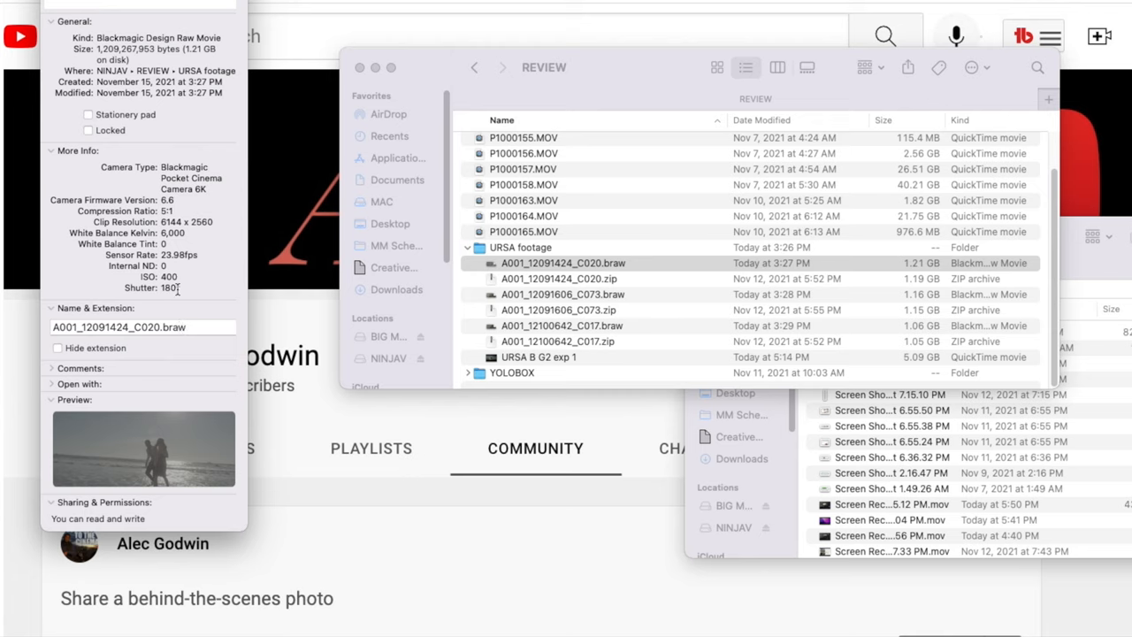
pyautogui.doubleClick(185, 223)
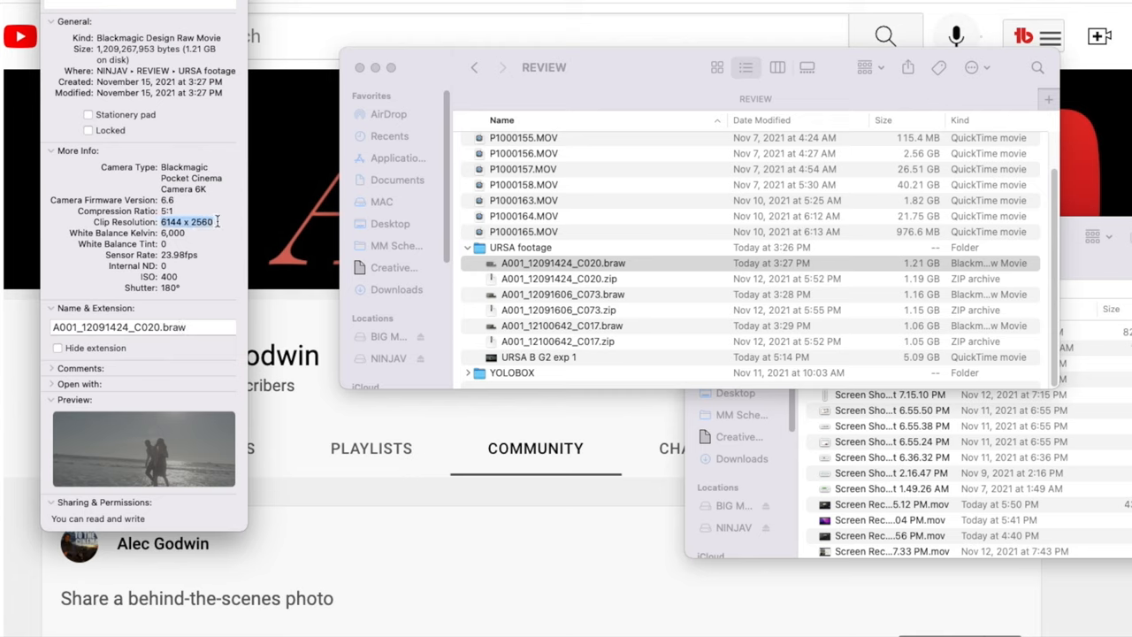
pyautogui.moveTo(241, 265)
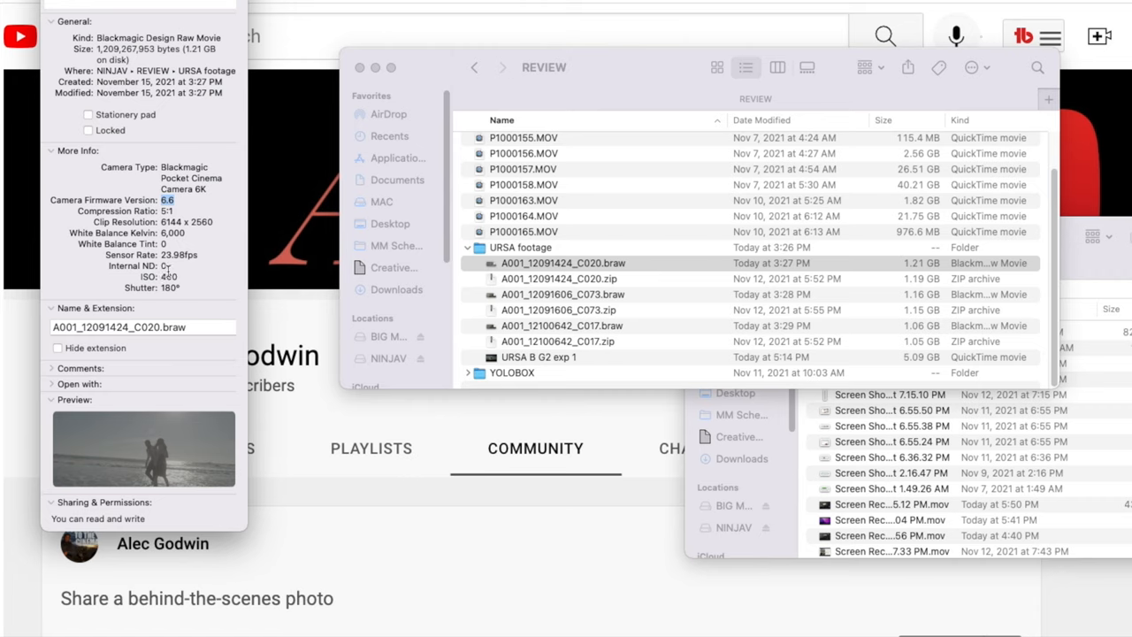
pyautogui.moveTo(196, 300)
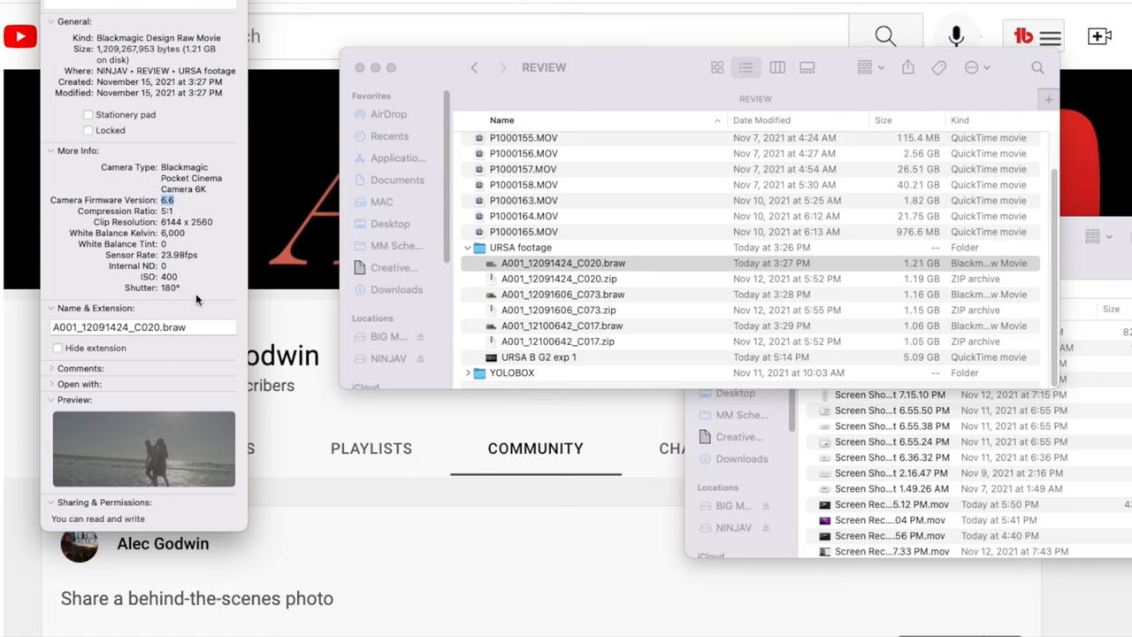
pyautogui.moveTo(203, 299)
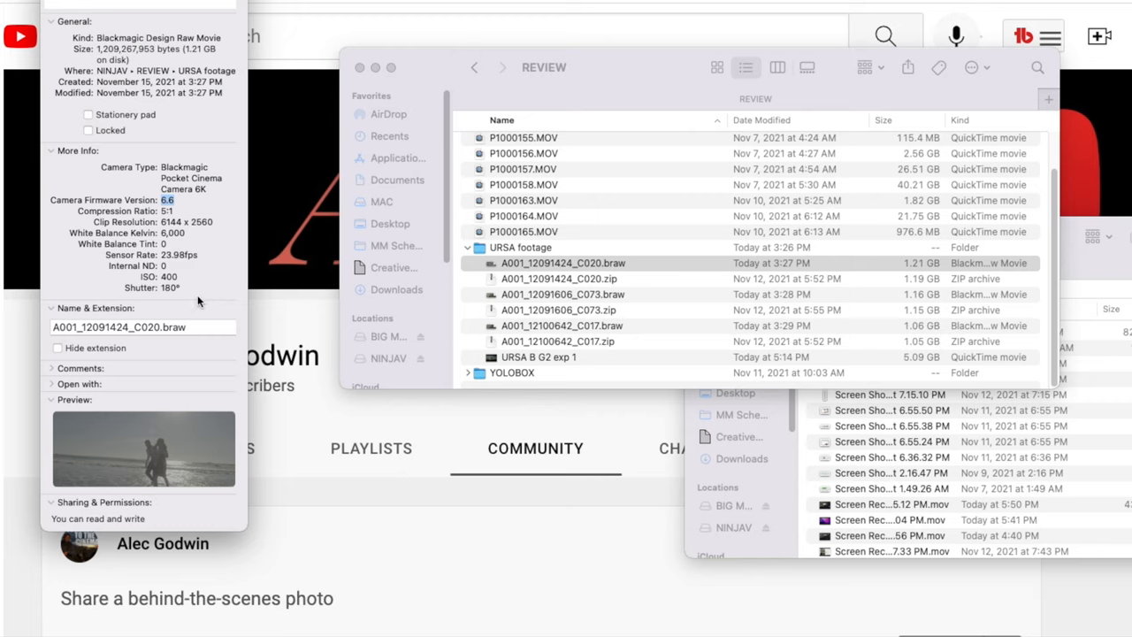
pyautogui.moveTo(199, 300)
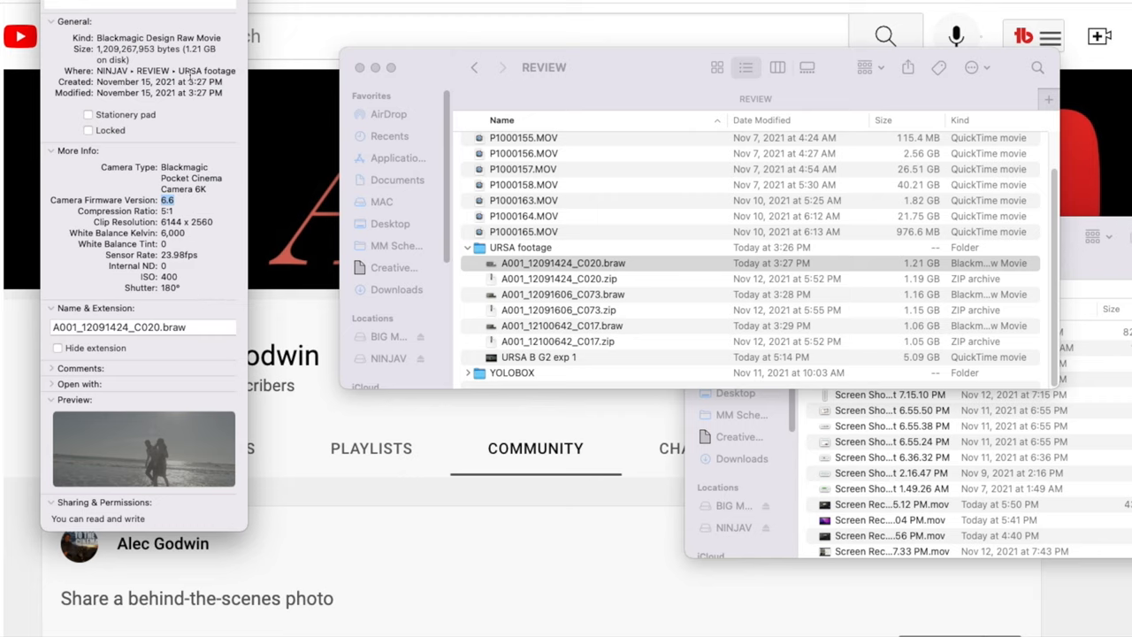
pyautogui.moveTo(188, 74)
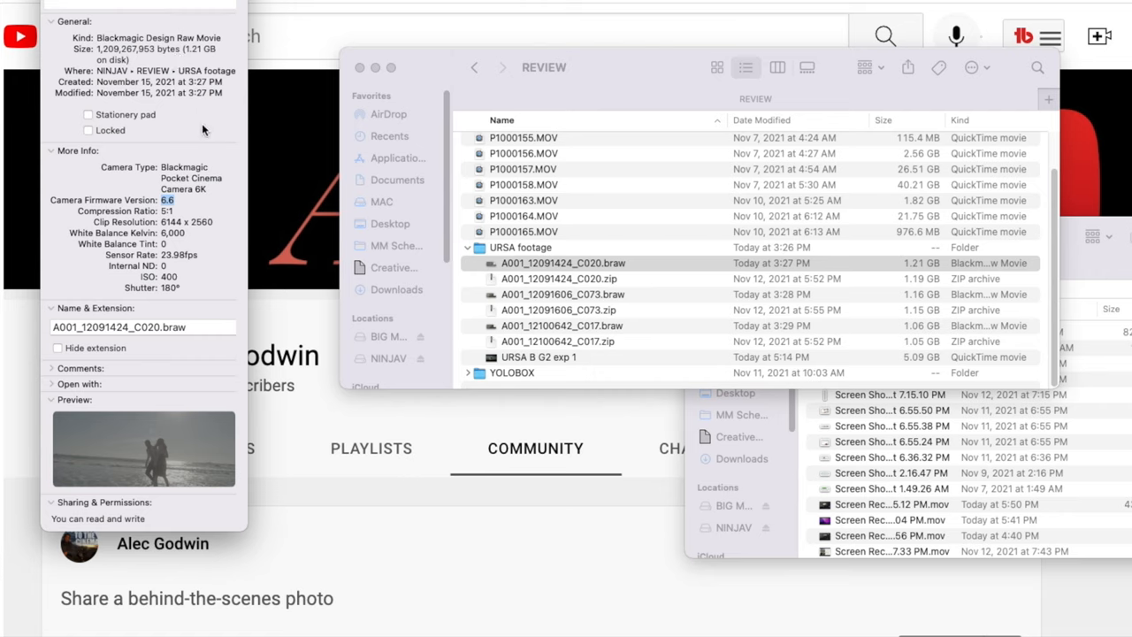
pyautogui.moveTo(189, 124)
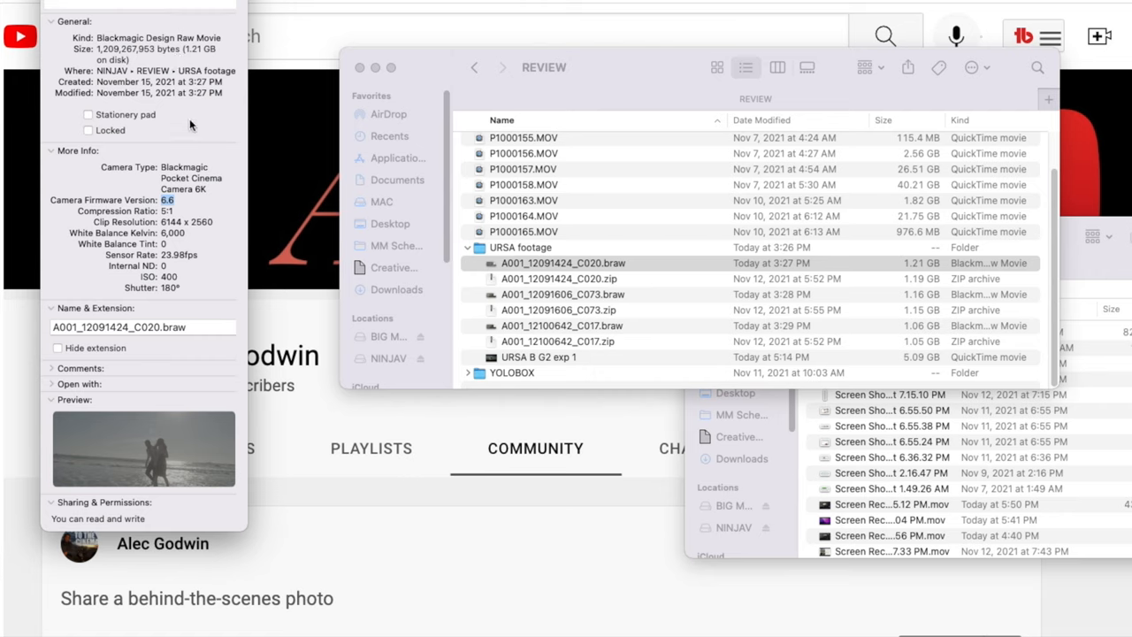
pyautogui.moveTo(191, 124)
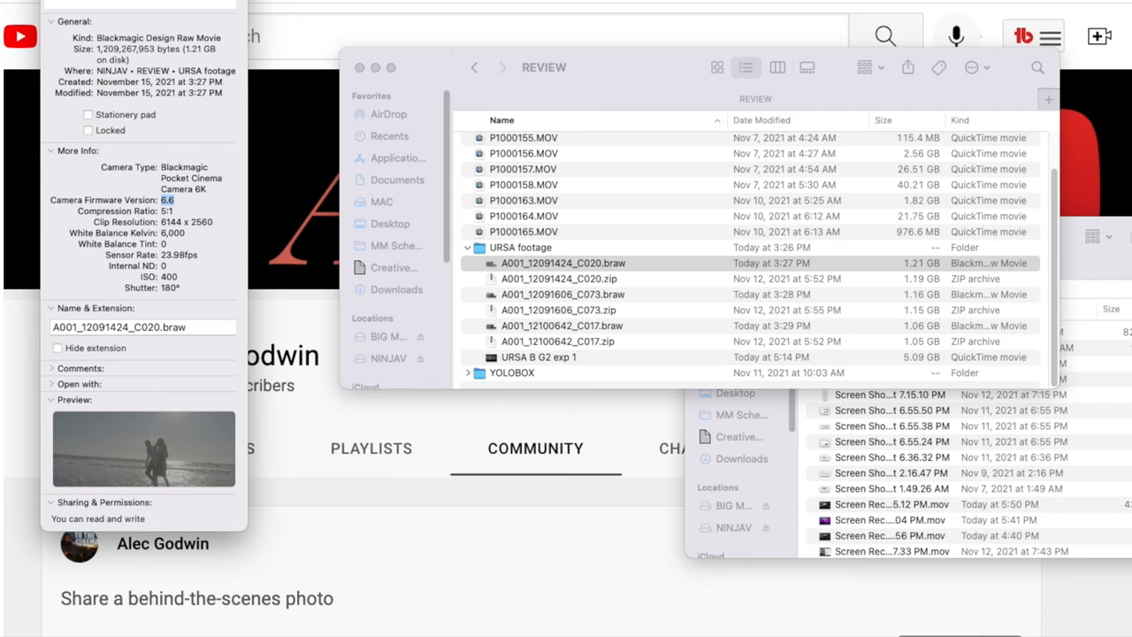
pyautogui.moveTo(460, 108)
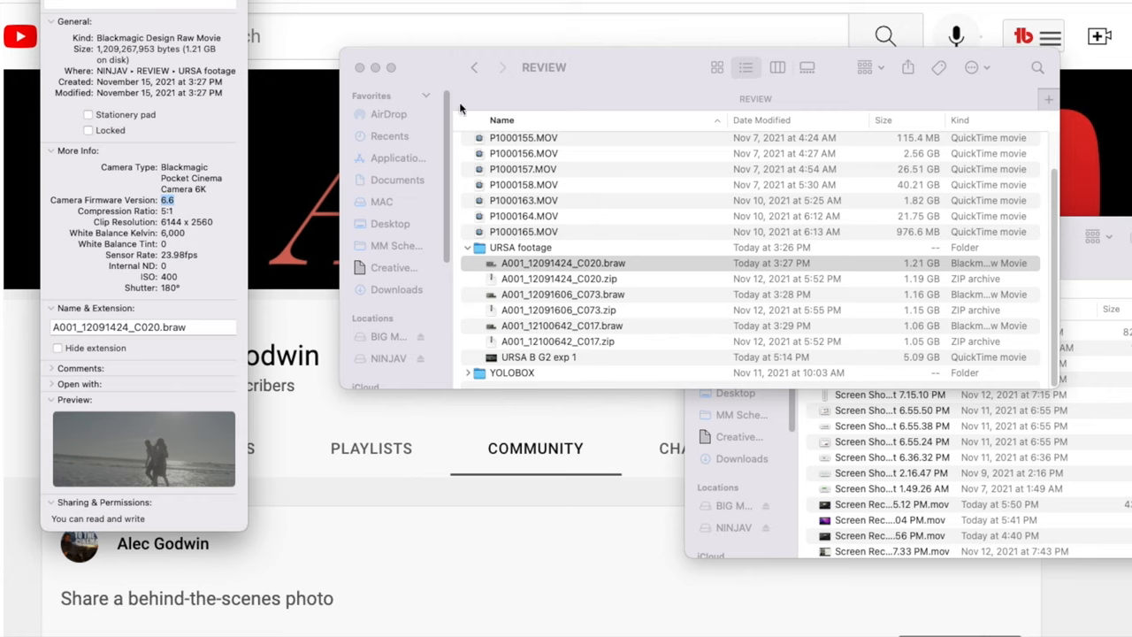
# Show Get Info for A001_12091606_C073.braw and A001_12100642_C017.braw in the URSA footage folder
pyautogui.click(561, 293)
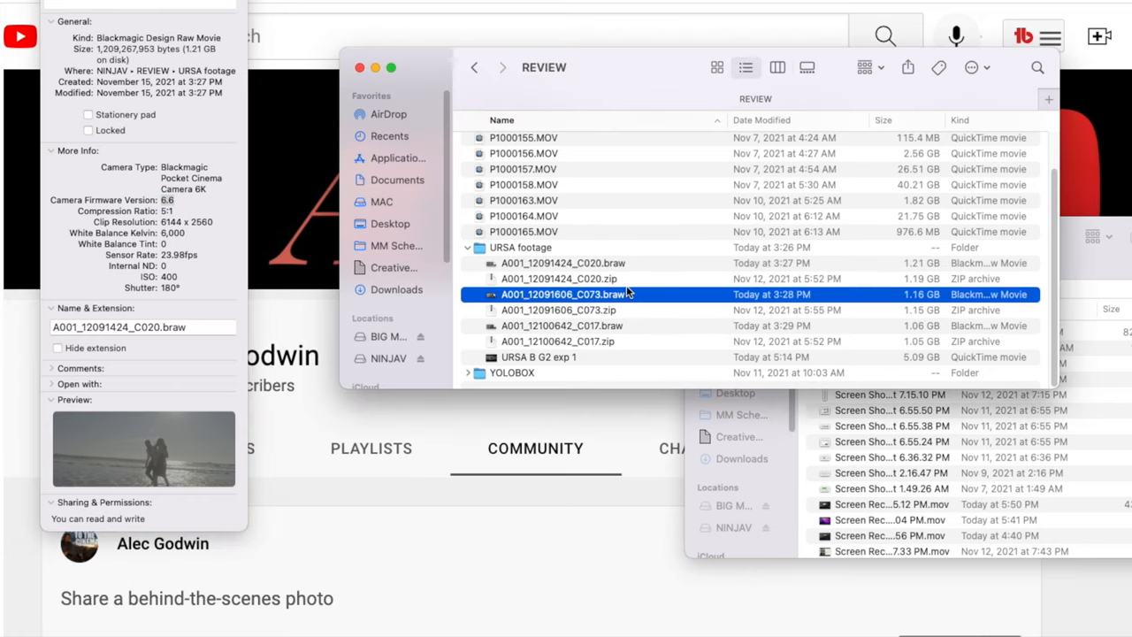
pyautogui.rightClick(562, 294)
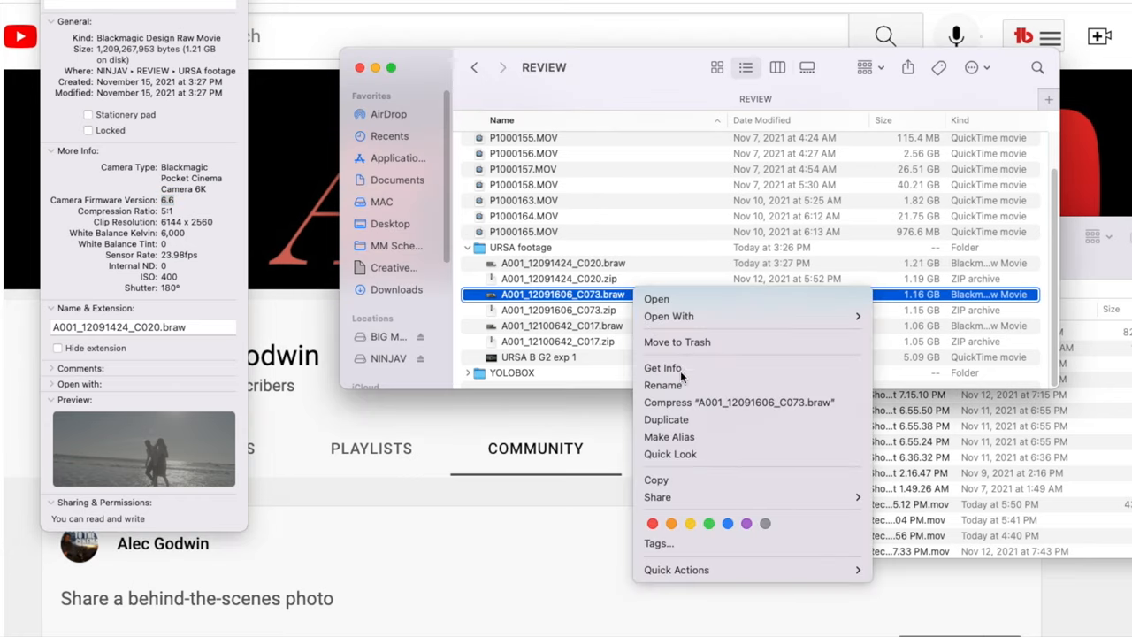
pyautogui.click(662, 366)
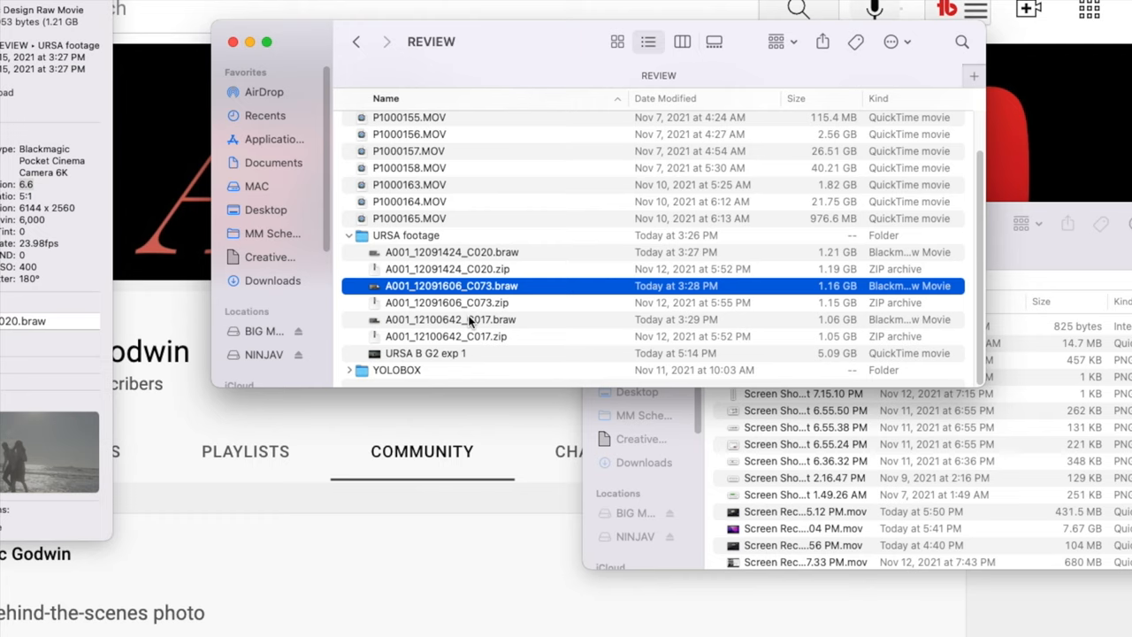
pyautogui.rightClick(446, 318)
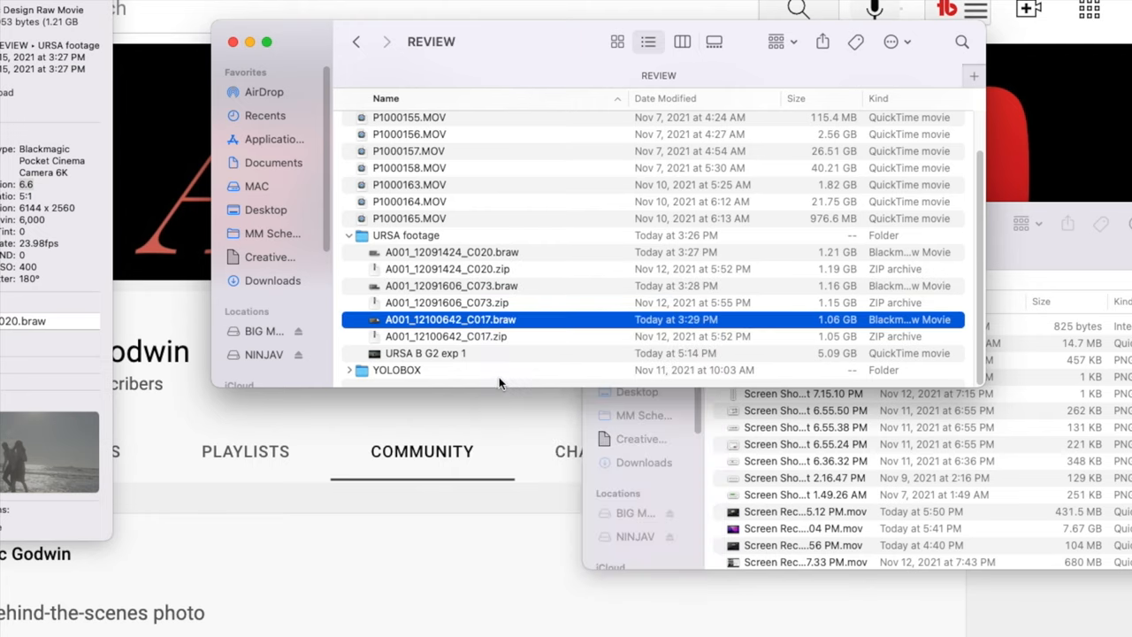
pyautogui.press('cmd+i')
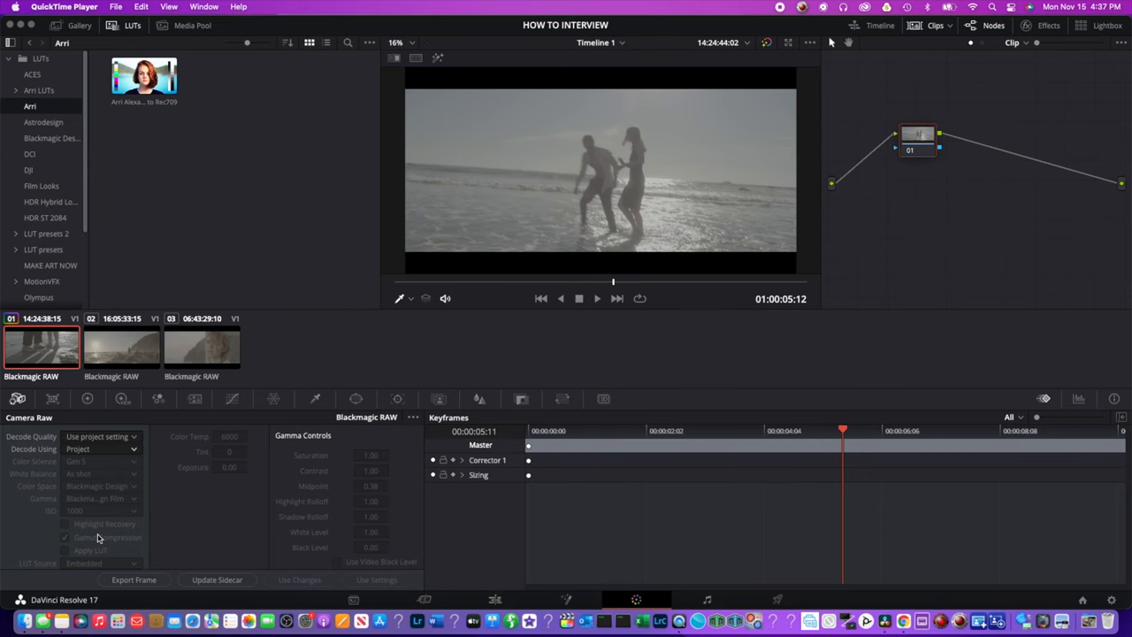
# Set Camera Raw Decode Using to Clip for the BRAW clip and bring up the Color Wheels
pyautogui.click(103, 449)
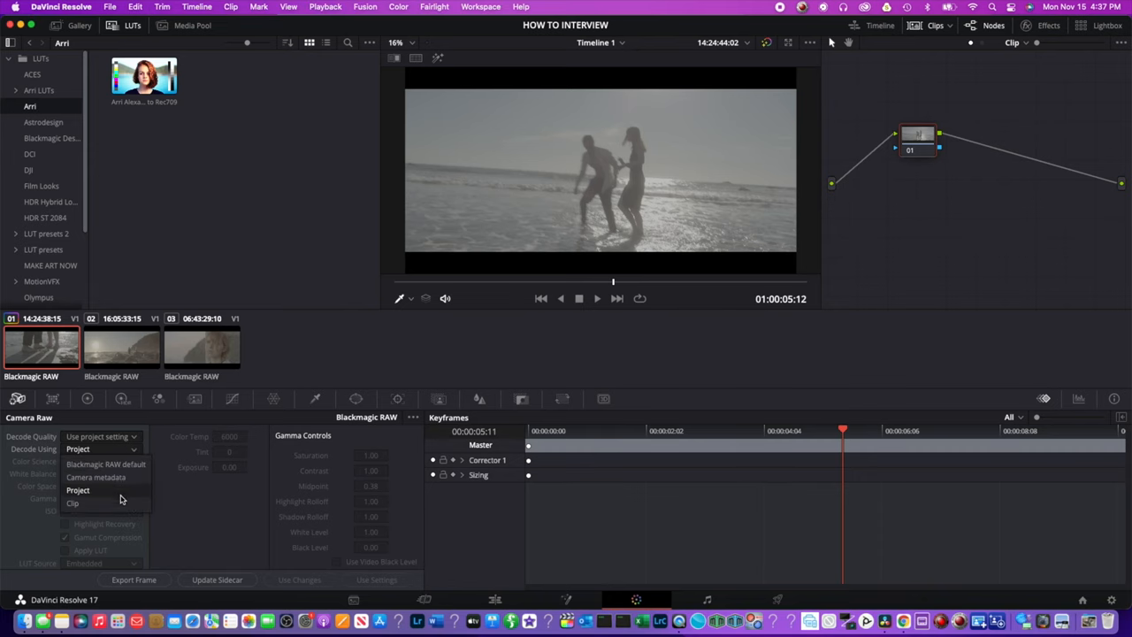
pyautogui.click(72, 503)
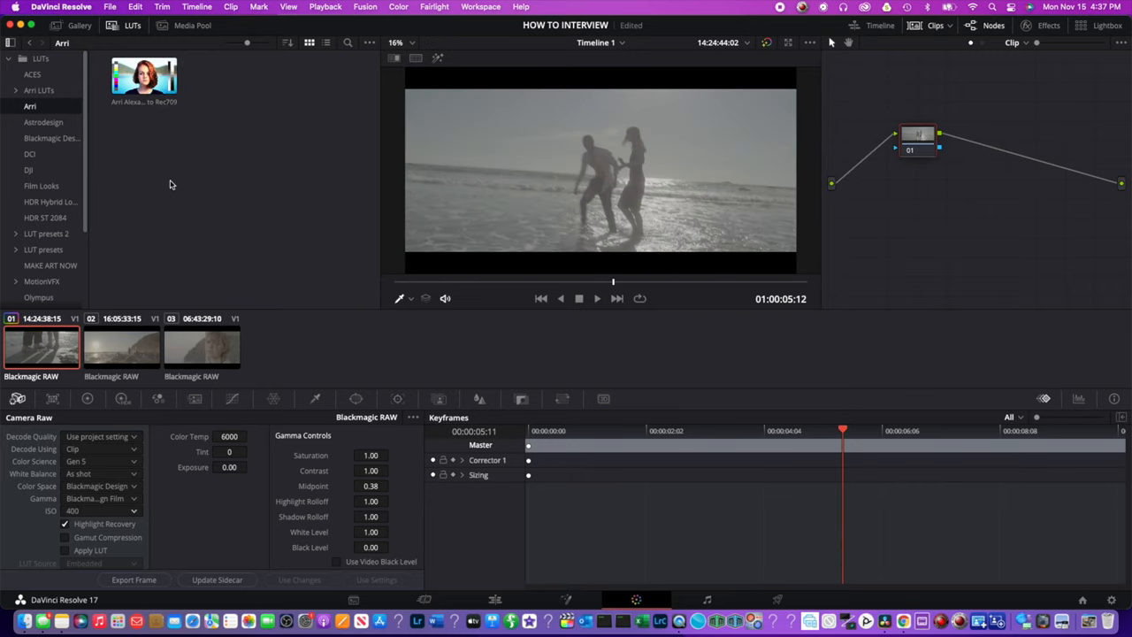
pyautogui.moveTo(88, 400)
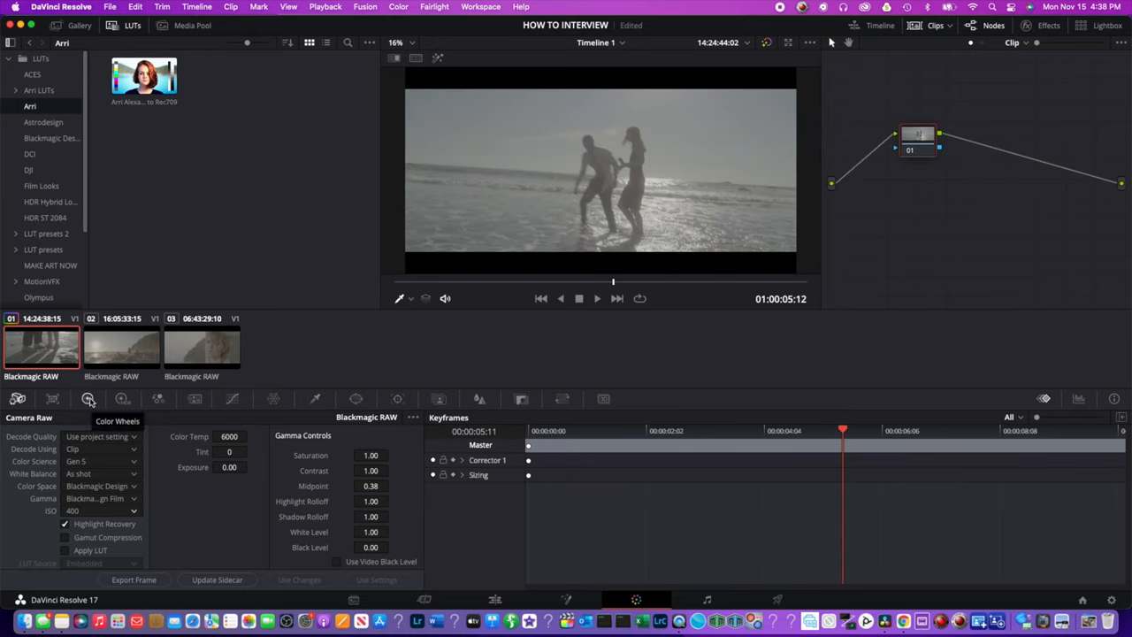
pyautogui.click(88, 400)
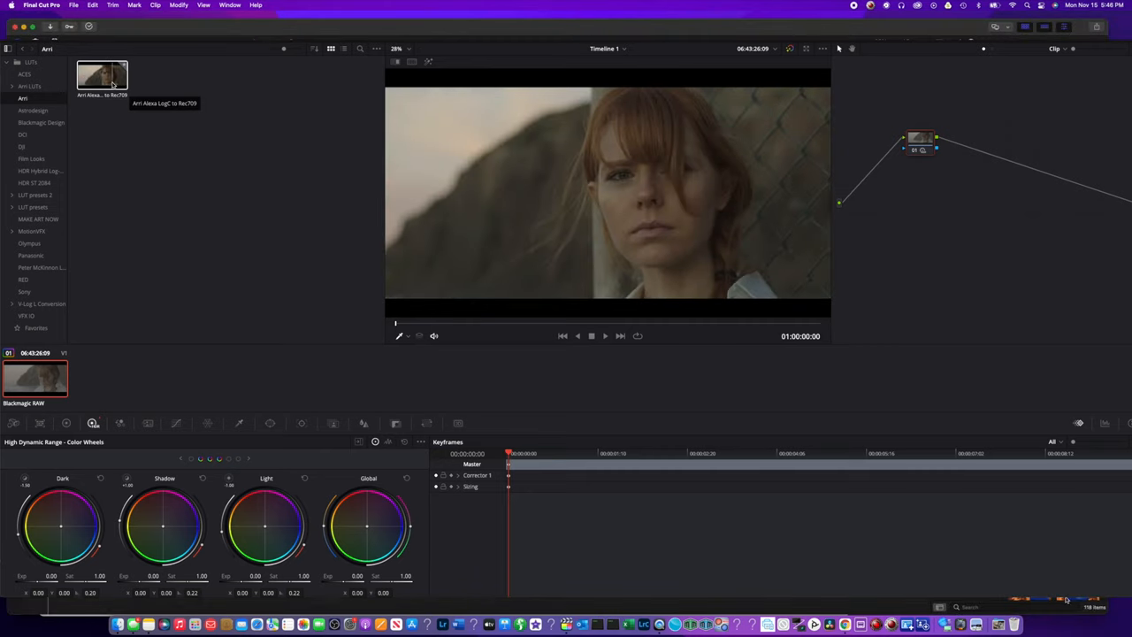
pyautogui.moveTo(106, 85)
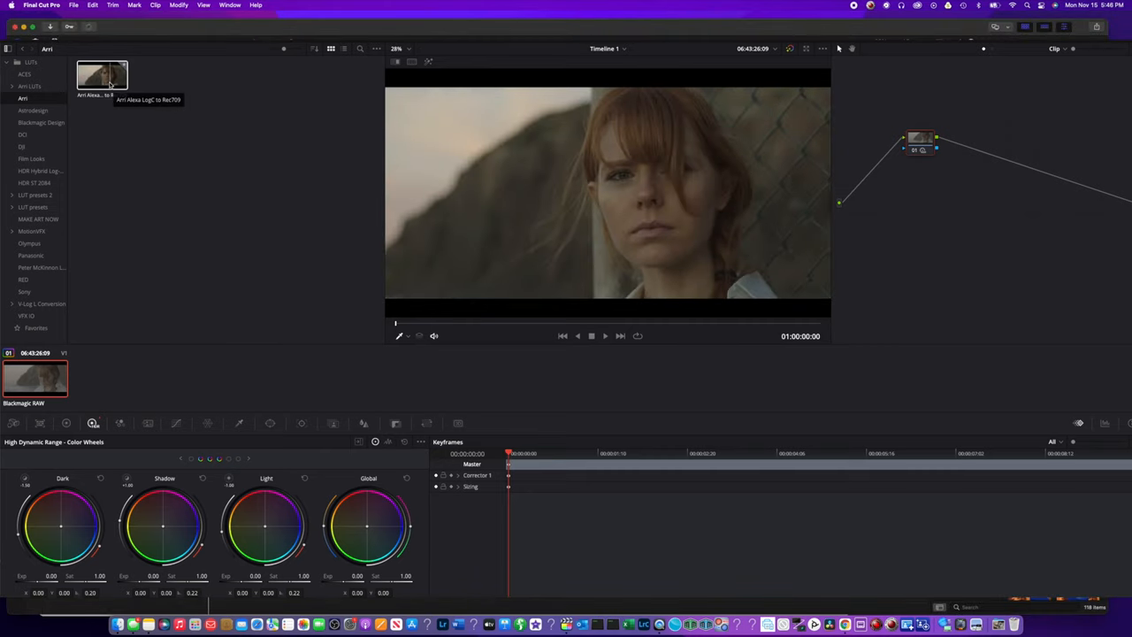
# Drag the Arri Alexa LogC to Rec709 LUT from the Arri folder onto the portrait clip's node
pyautogui.click(103, 75)
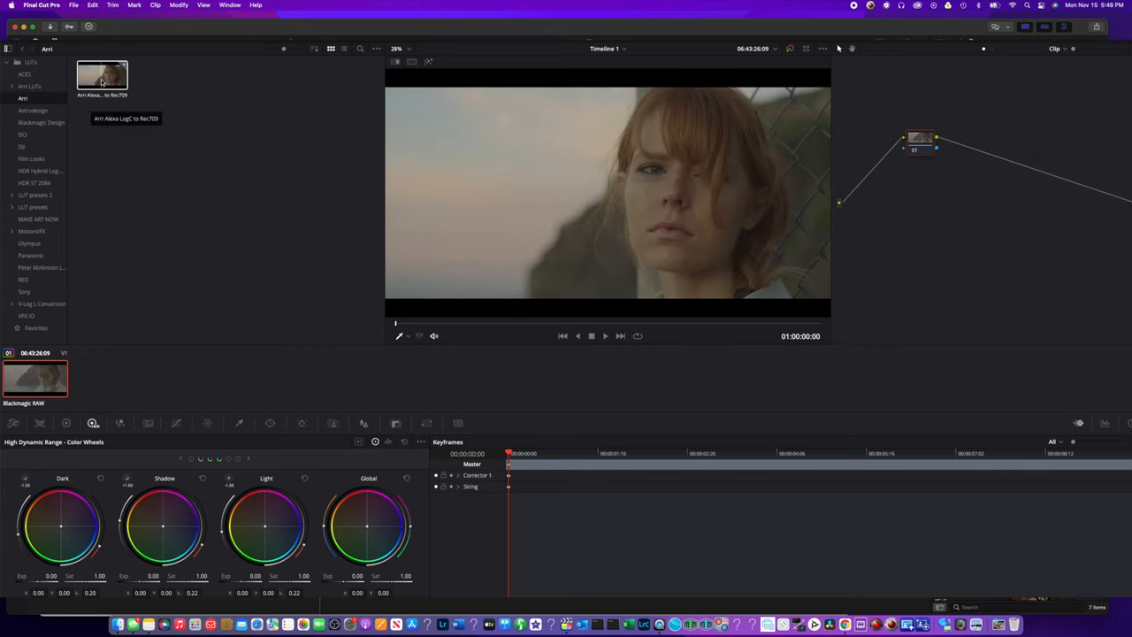
pyautogui.moveTo(103, 74); pyautogui.dragTo(432, 202)
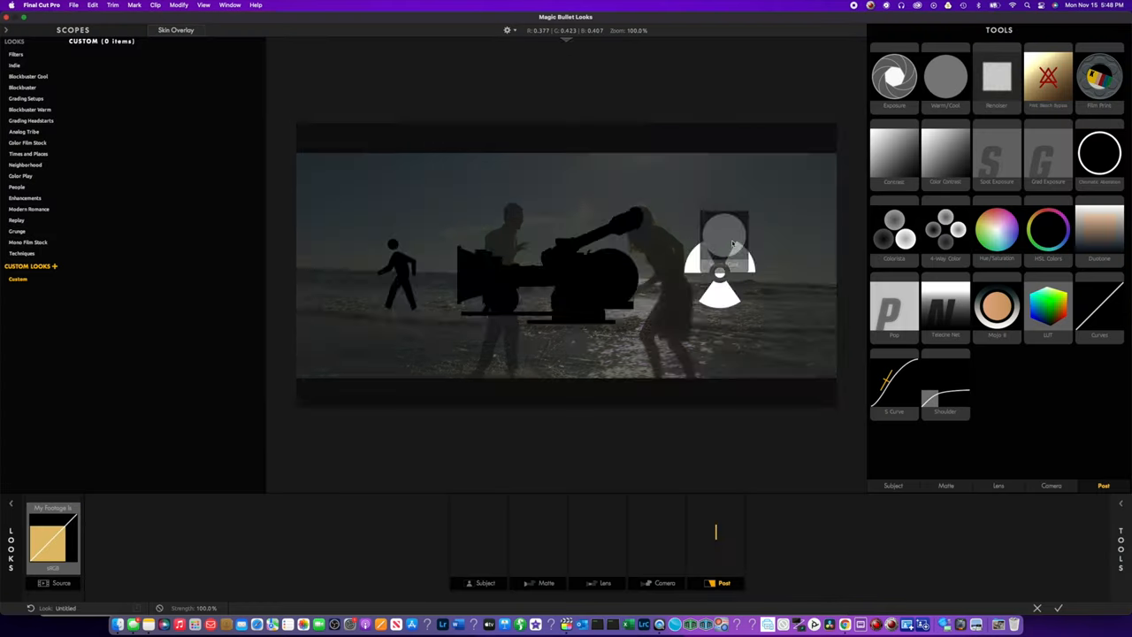
# Finish in Magic Bullet Looks and paste the Color Board and Looks effects onto the sunset clip
pyautogui.click(945, 75)
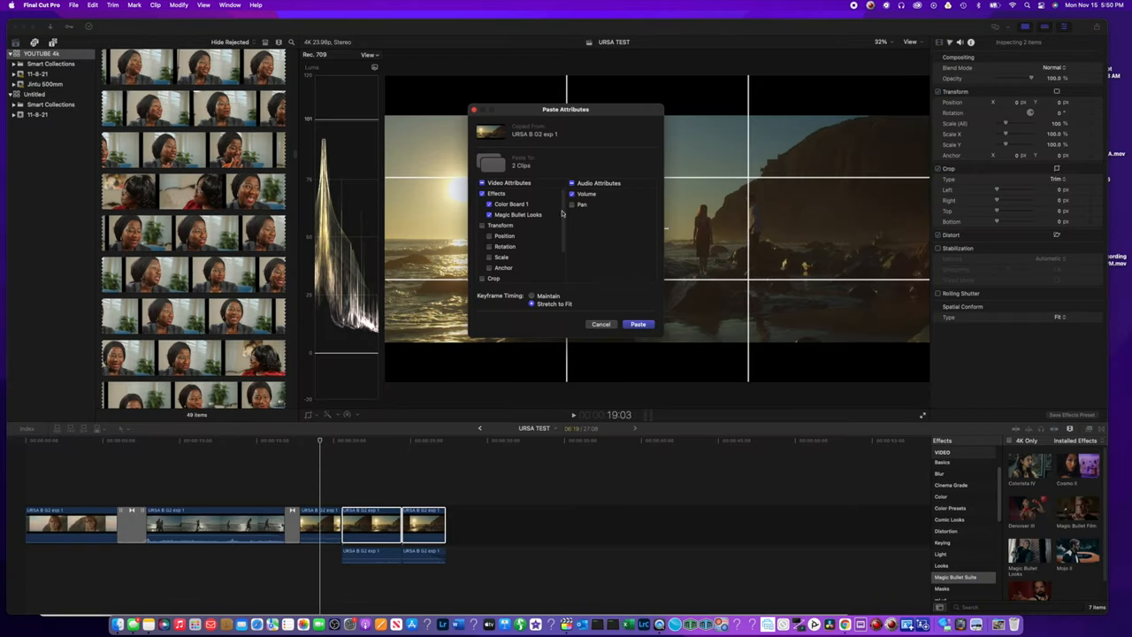
pyautogui.click(637, 323)
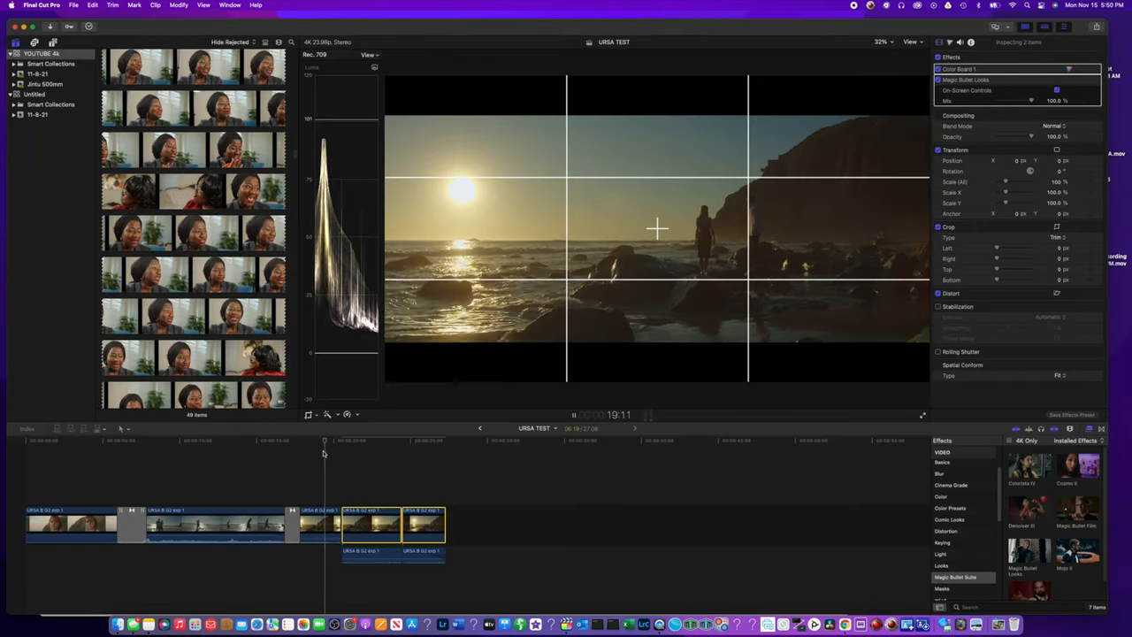